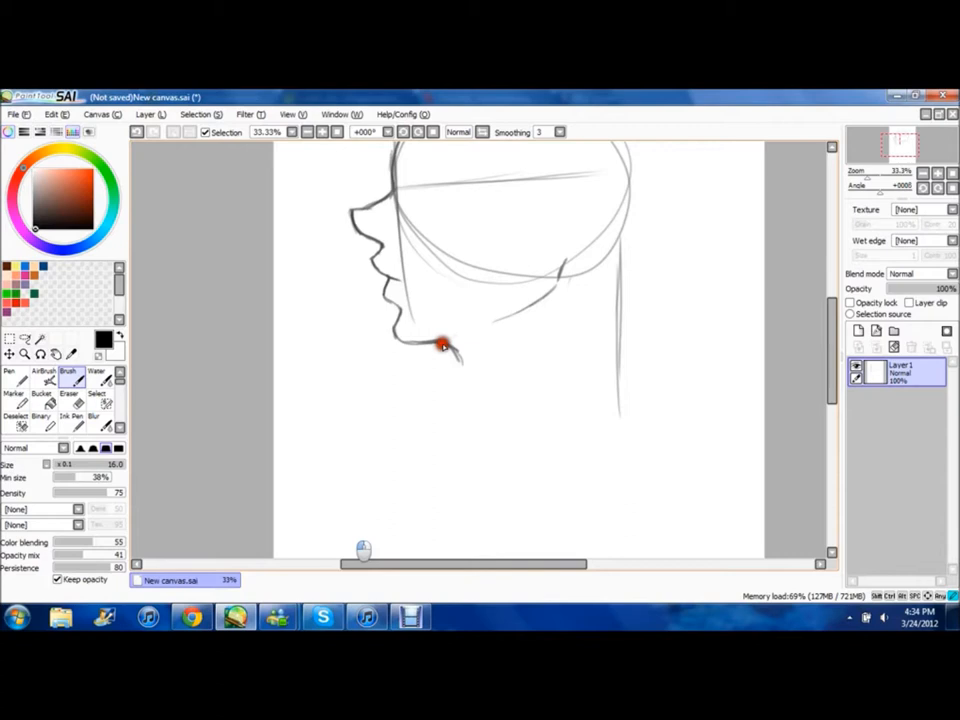
- Sketch the chin line below the lips, continuing the face profile into the jaw
drag(445, 345, 620, 438)
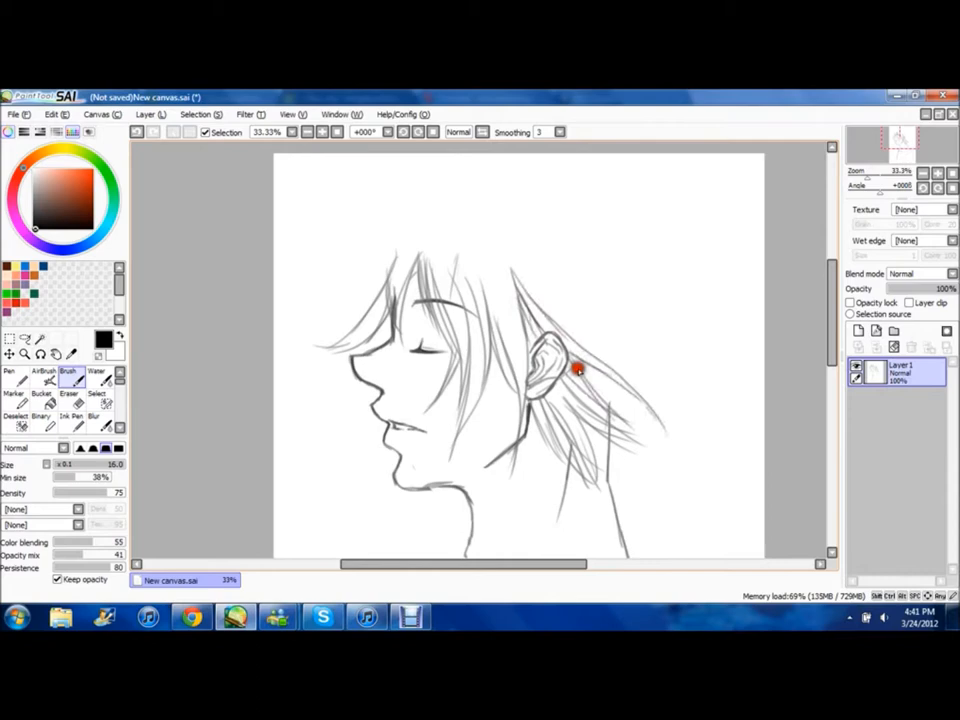
- Add another spiky hair strand over the head, then switch to the Eraser
drag(575, 370, 630, 220)
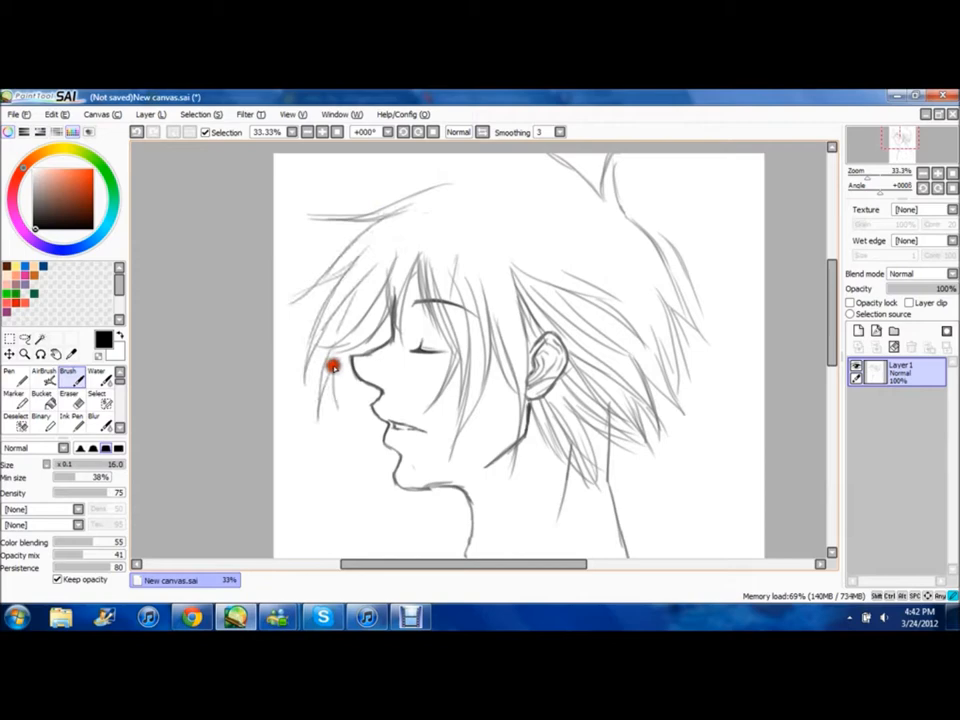
click(69, 397)
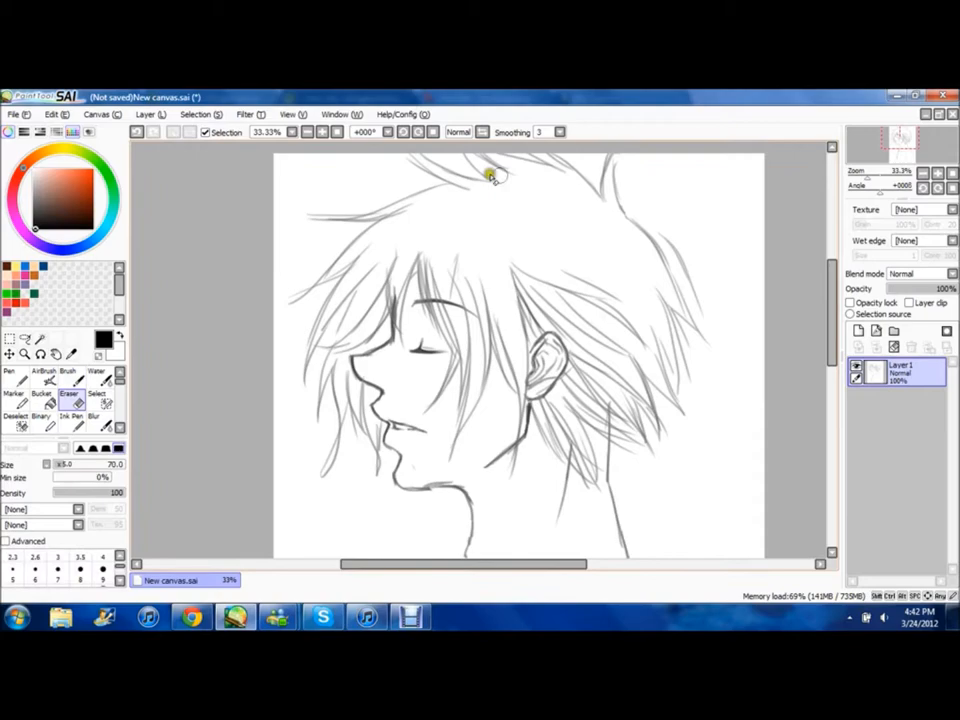